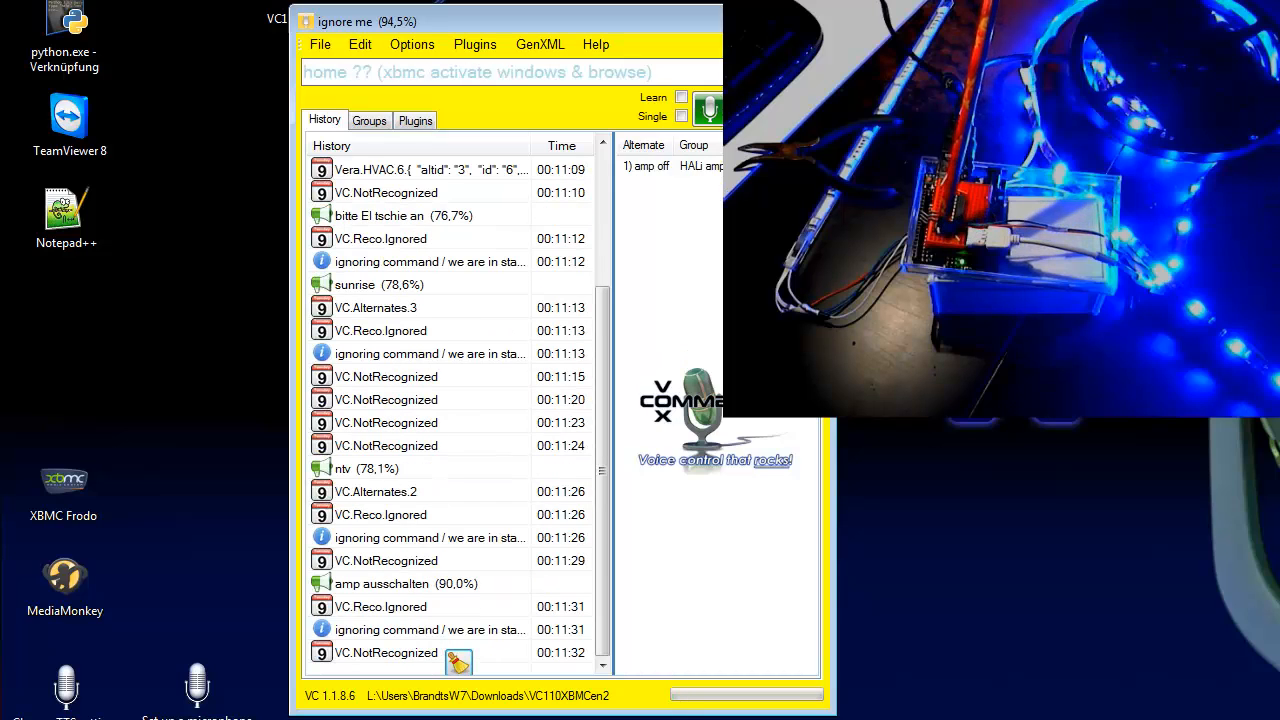
# - Switch the Arduino RGB Controller to fade mode settings while voice commands set a pale near-white colour
pyautogui.scroll(-3)
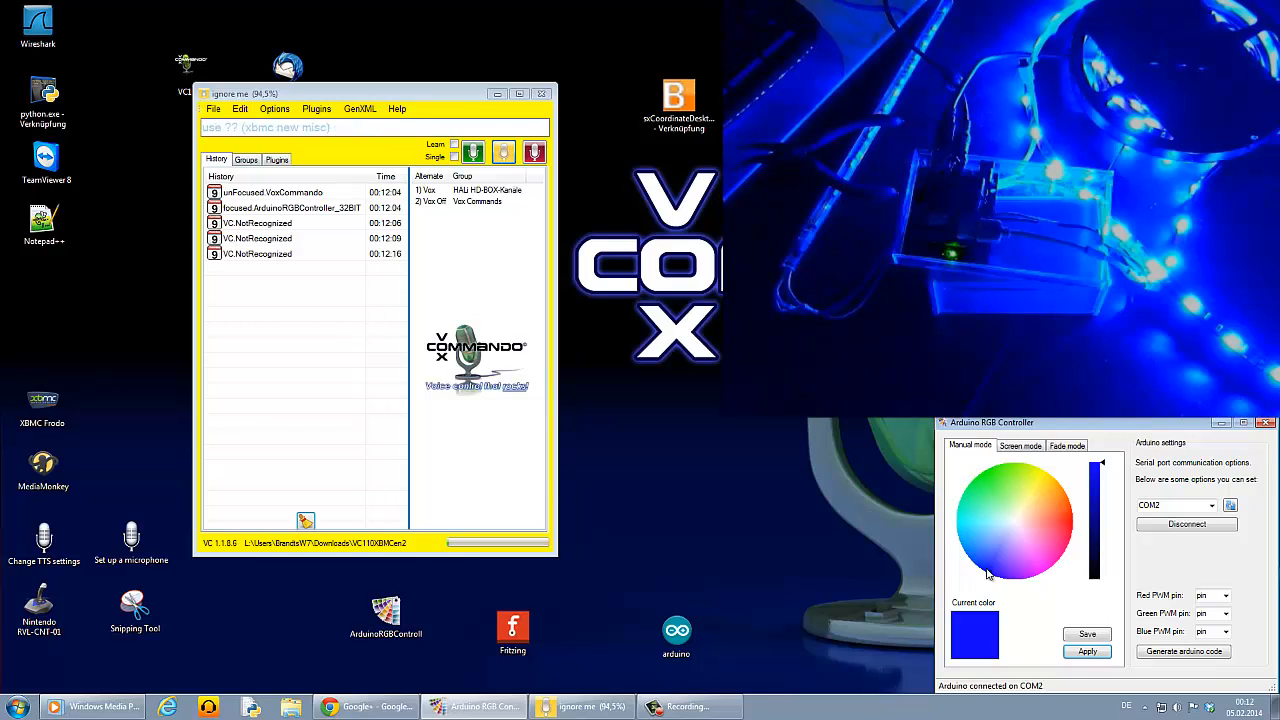
pyautogui.moveTo(1000, 480)
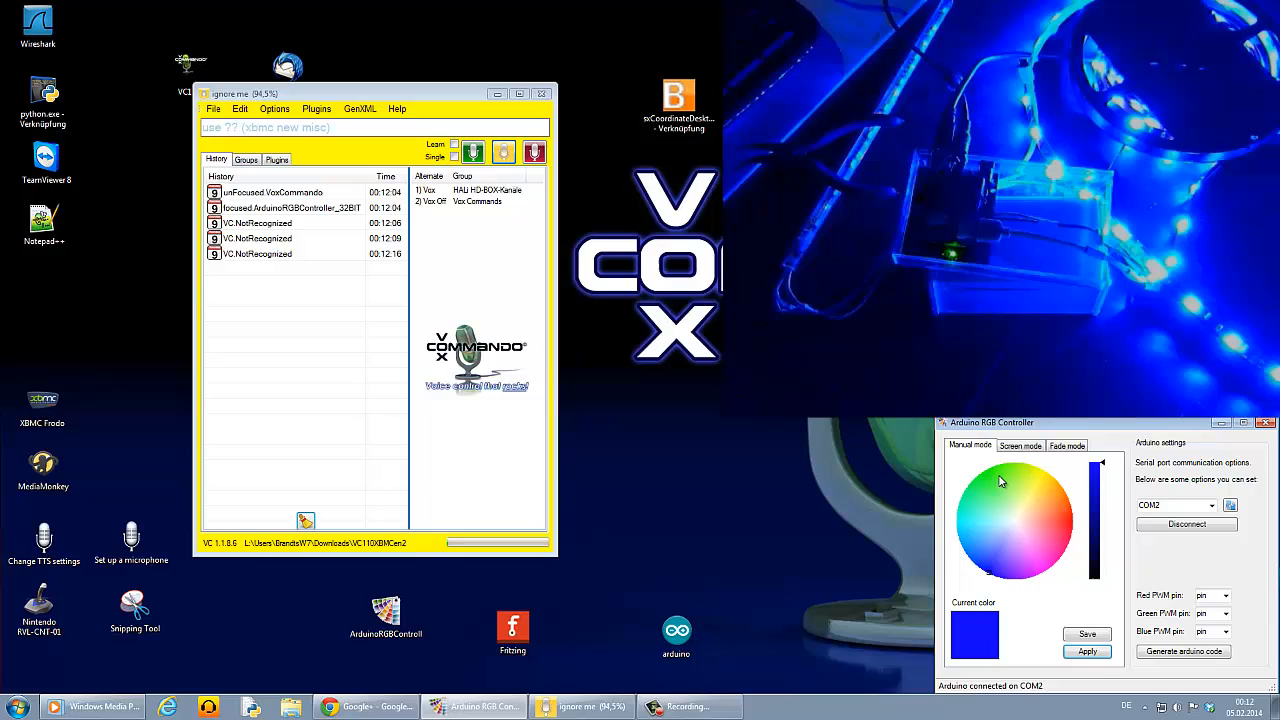
pyautogui.moveTo(1064, 510)
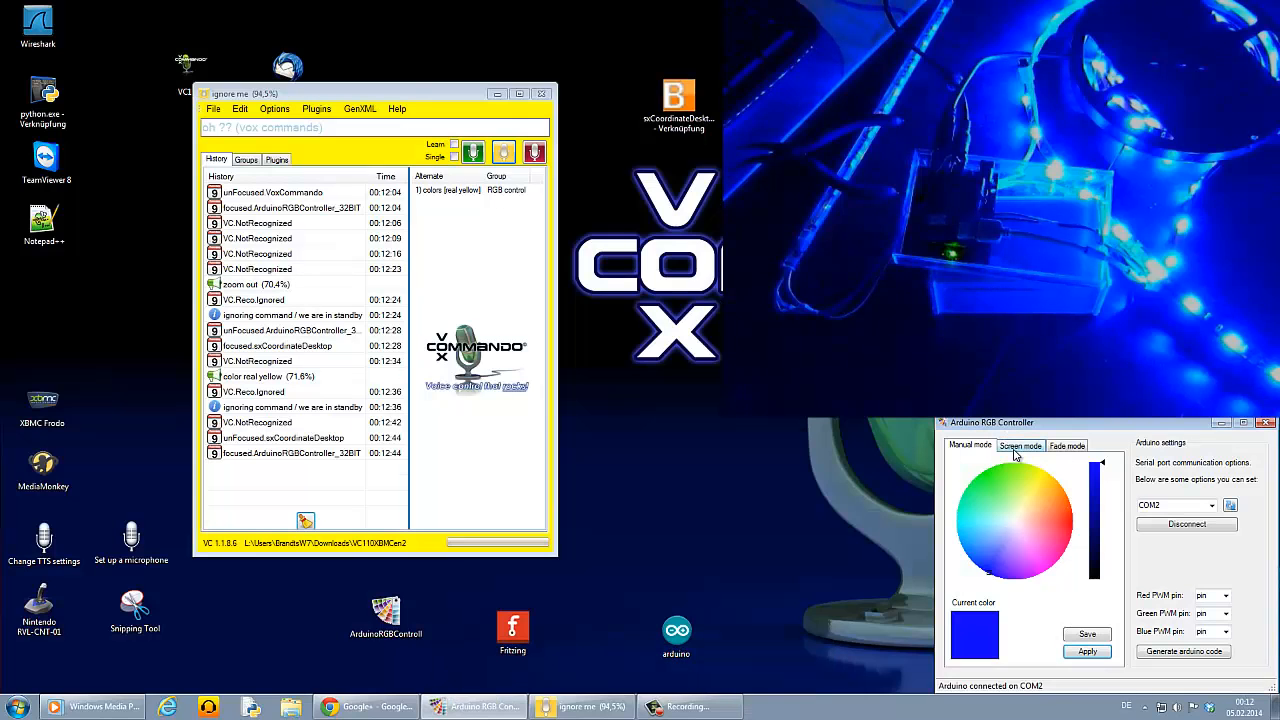
pyautogui.click(1020, 444)
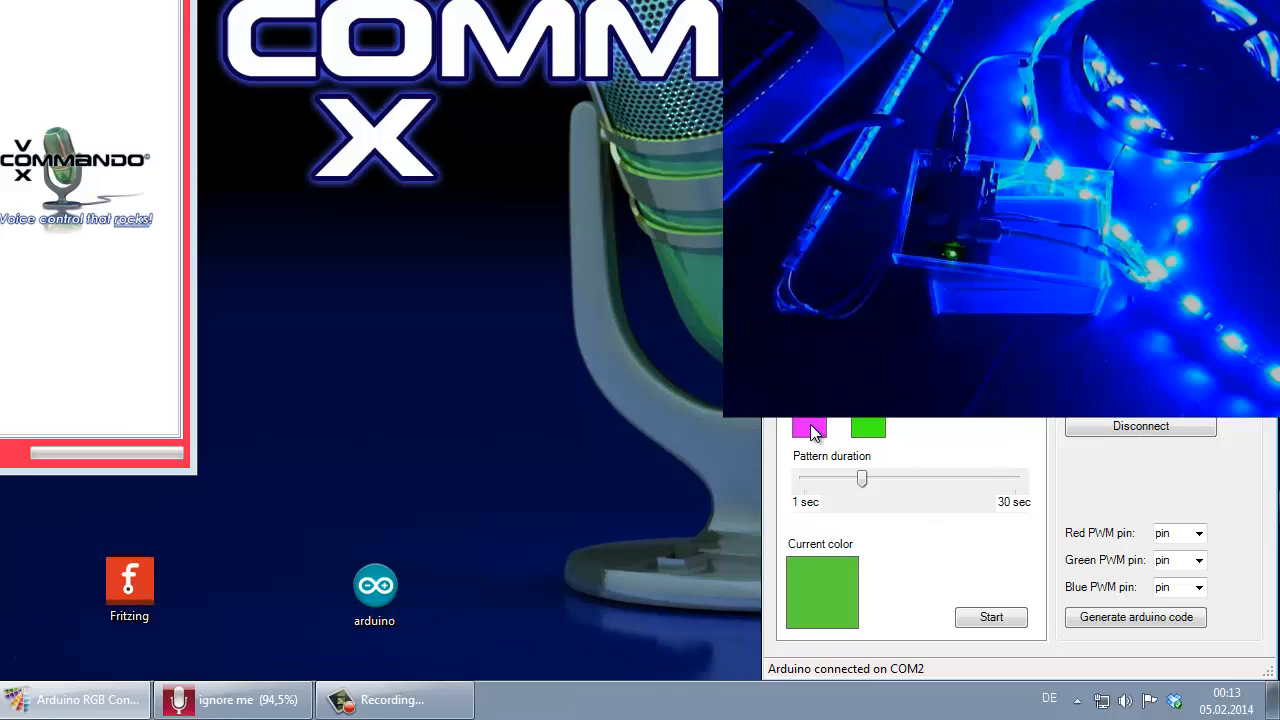
pyautogui.moveTo(930, 496)
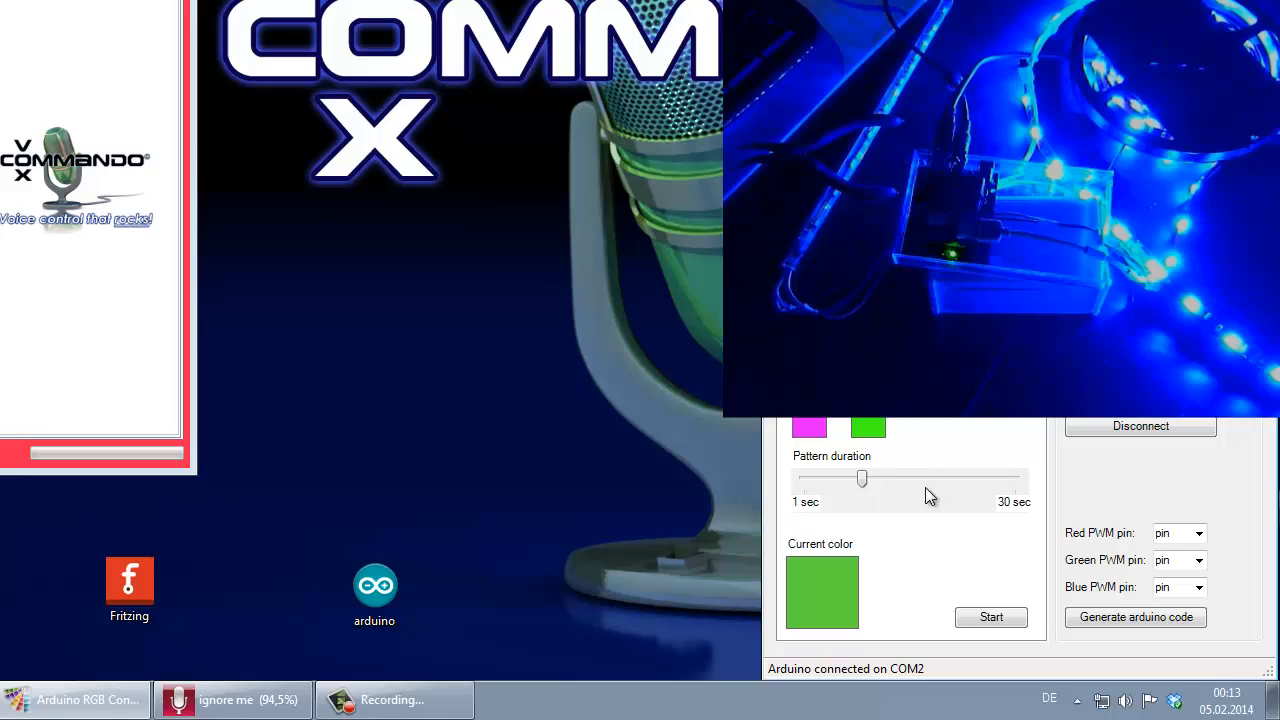
pyautogui.moveTo(864, 524)
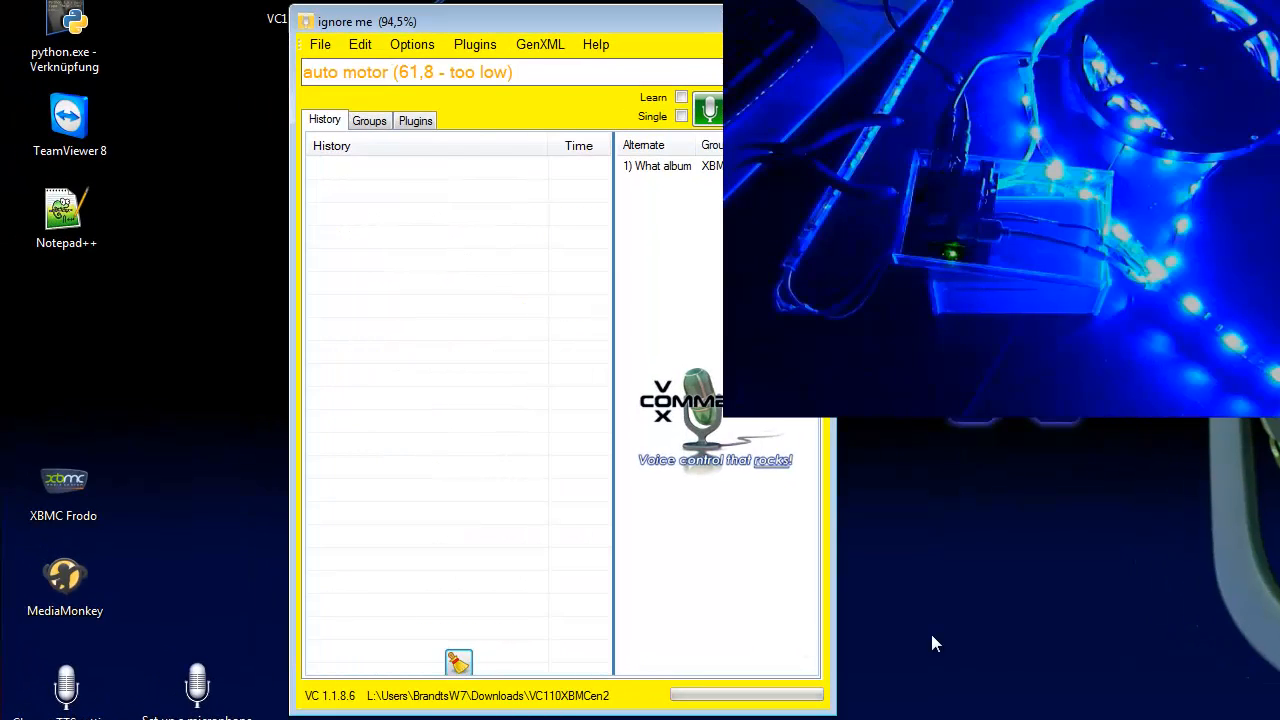
pyautogui.moveTo(1030, 632)
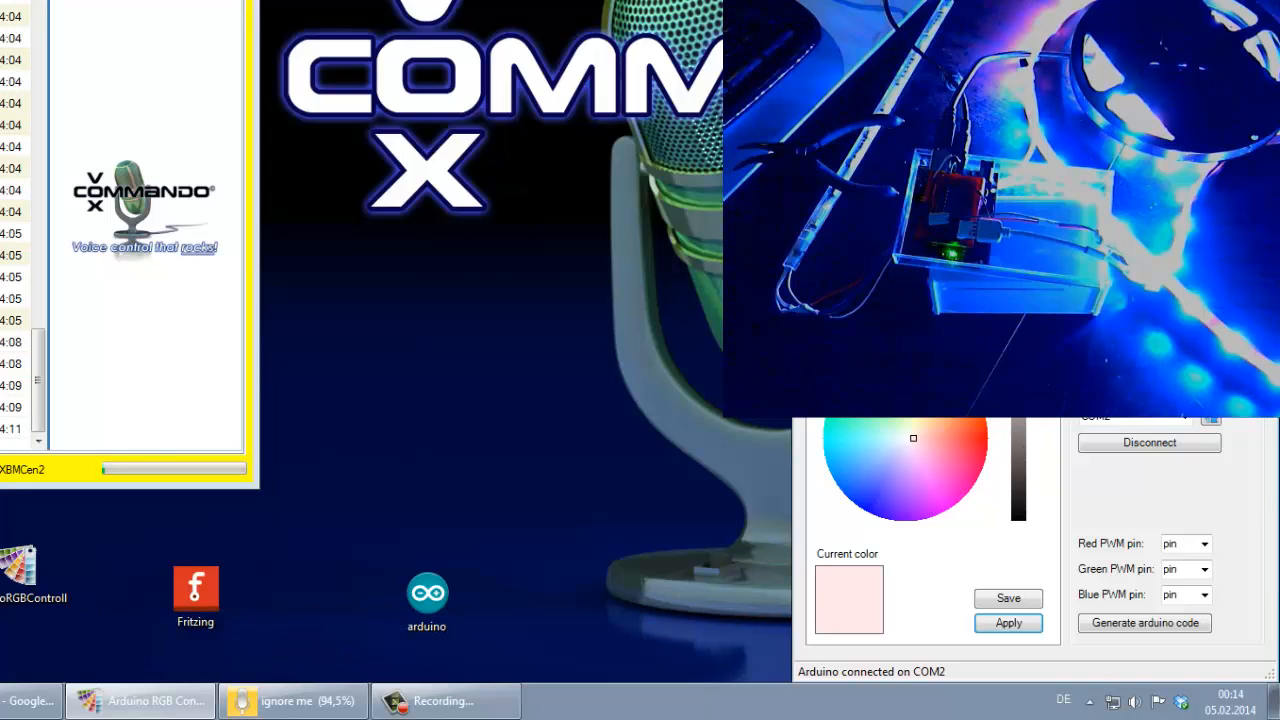
pyautogui.moveTo(1020, 480)
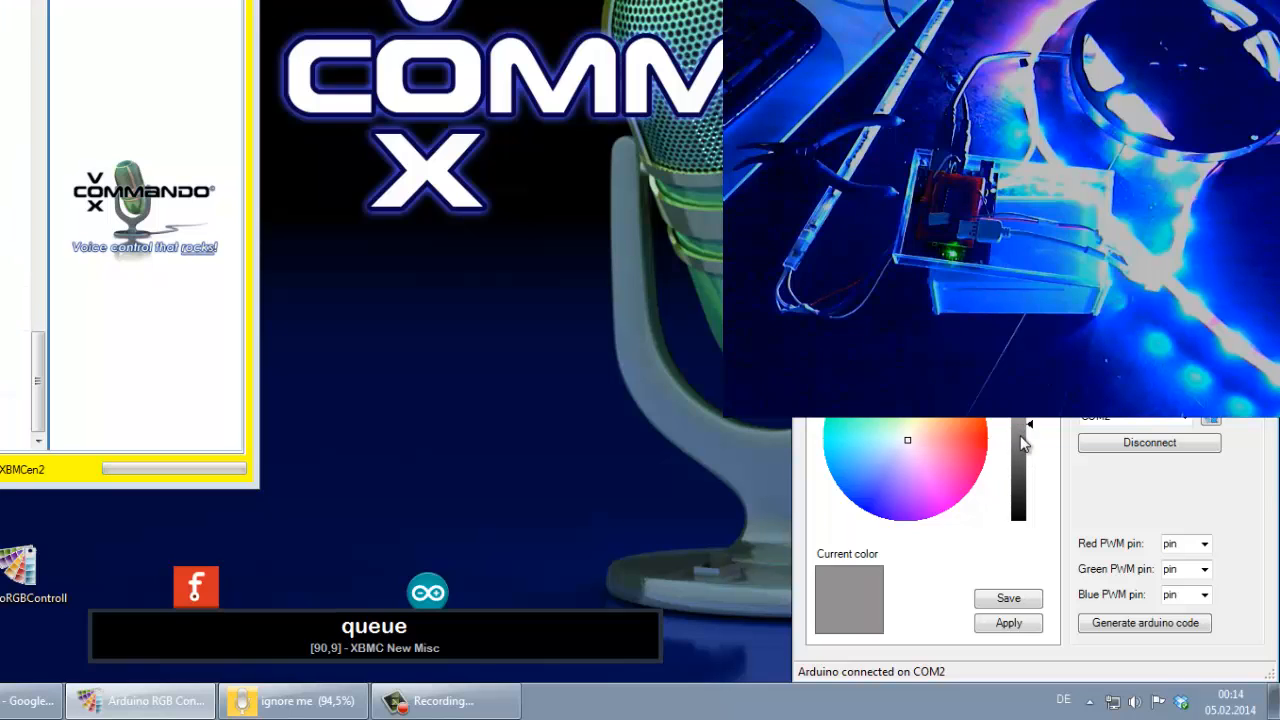
# - Lower the current colour's brightness to a grey tone and apply it to the LED strip
pyautogui.click(1008, 624)
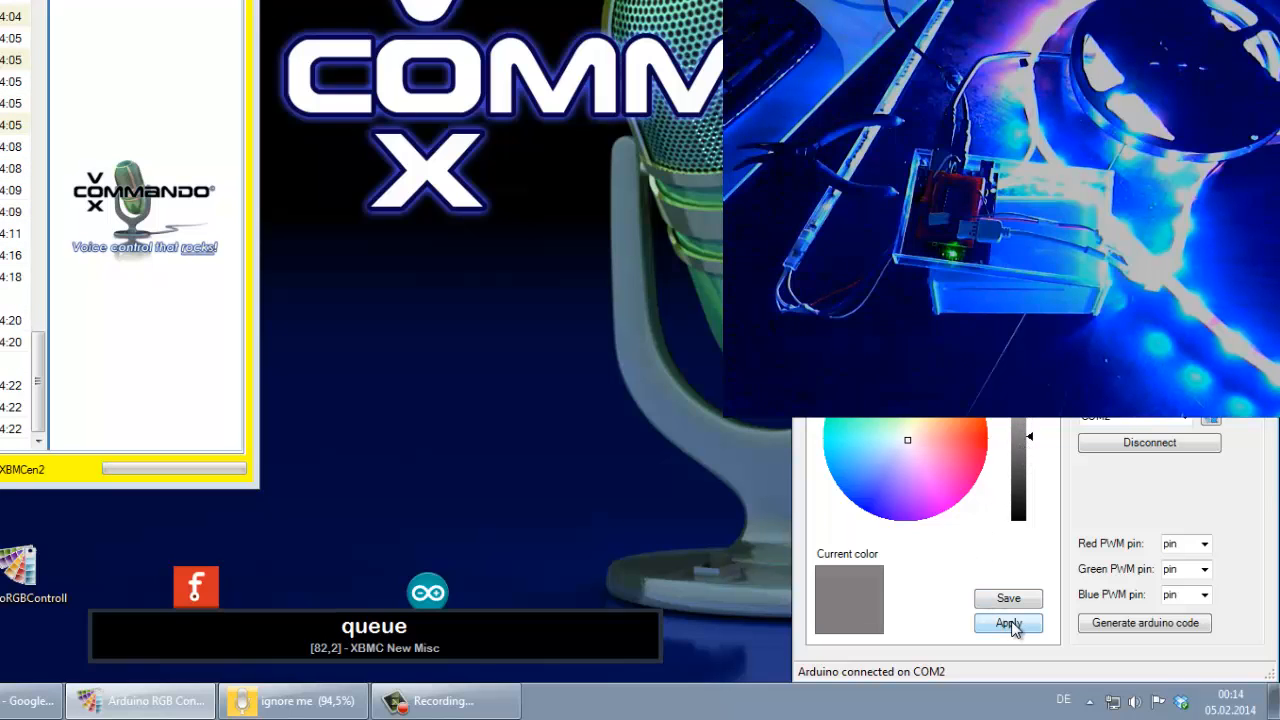
pyautogui.click(1008, 624)
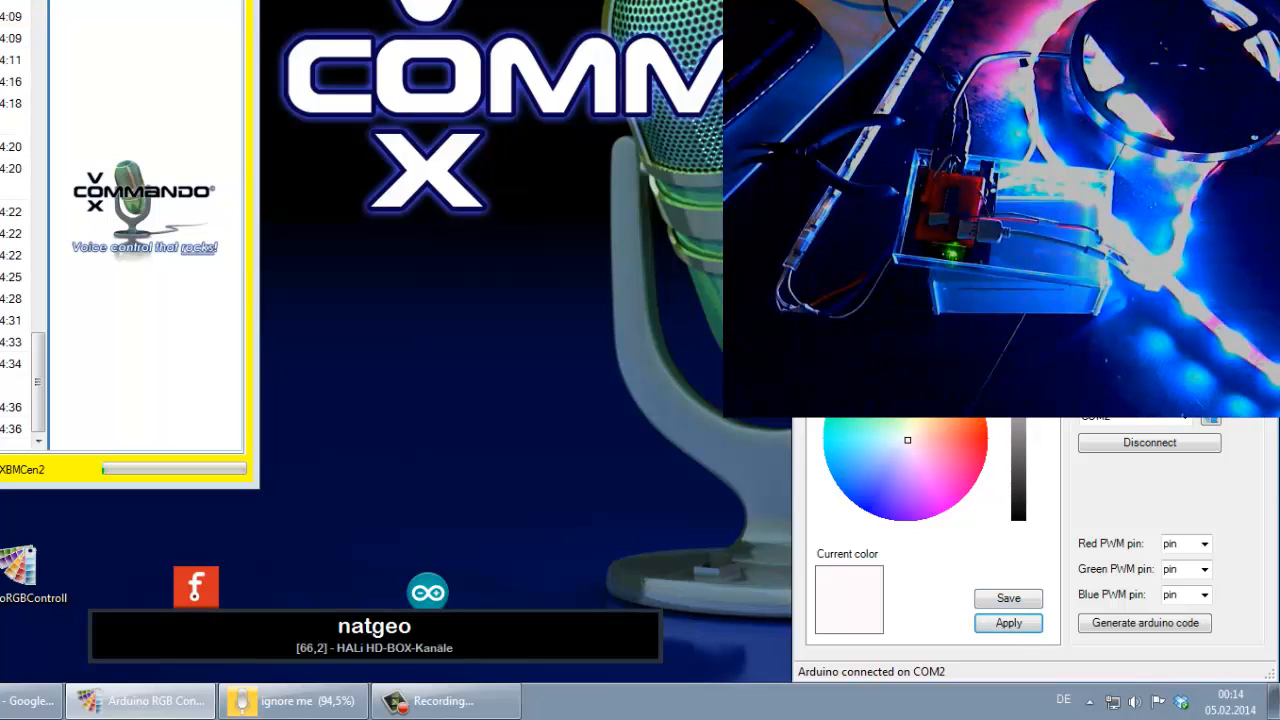
pyautogui.moveTo(644, 324)
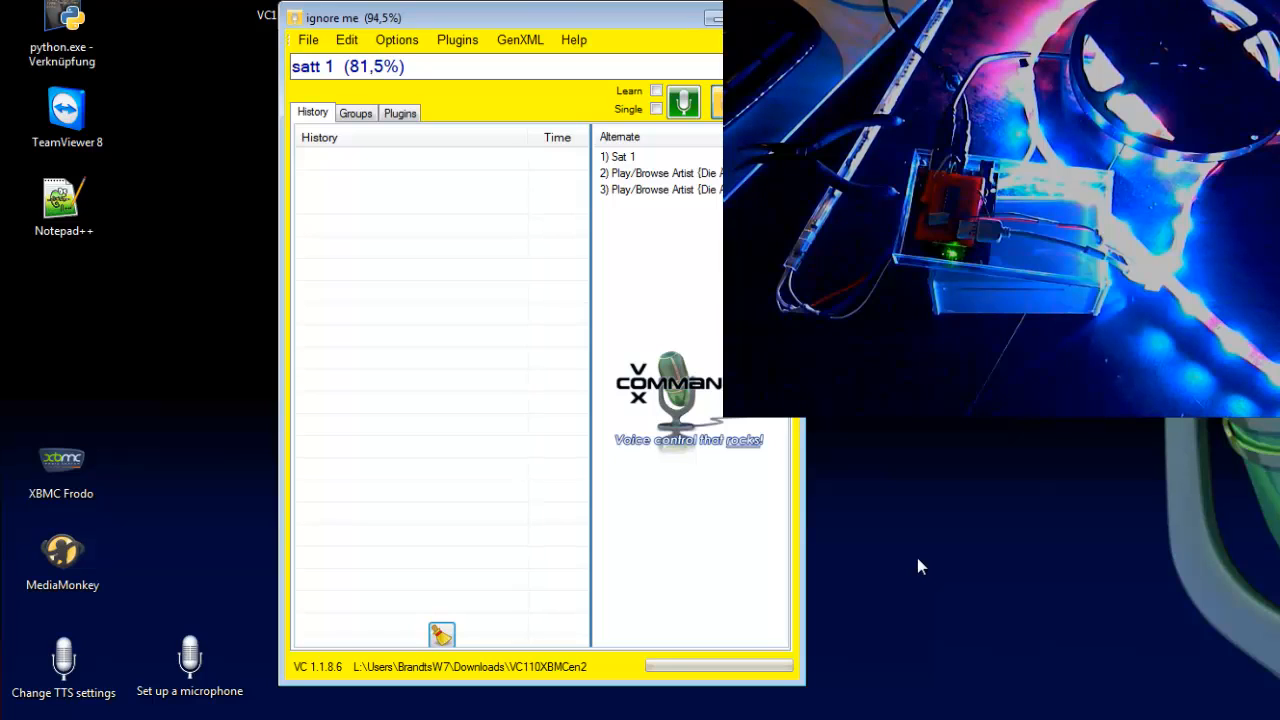
pyautogui.moveTo(716, 176)
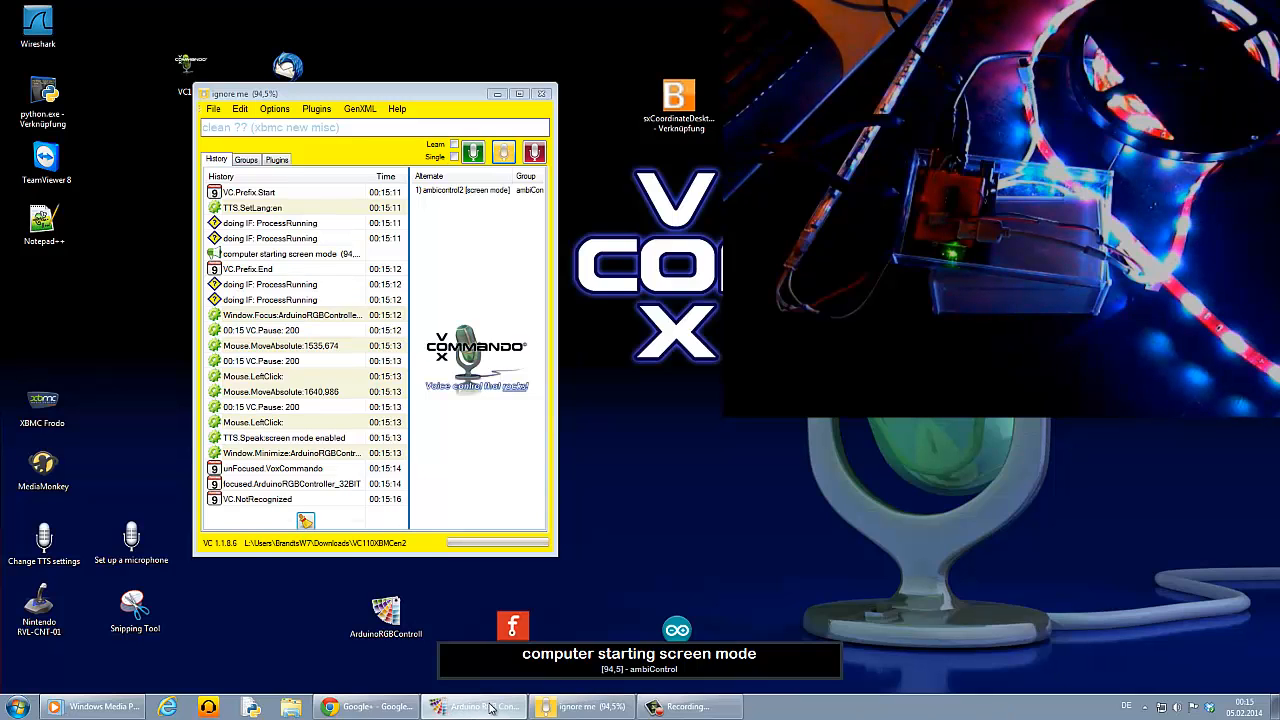
# - Enable screen-mode ambilight and start the video so the LED strip follows the picture
pyautogui.click(92, 708)
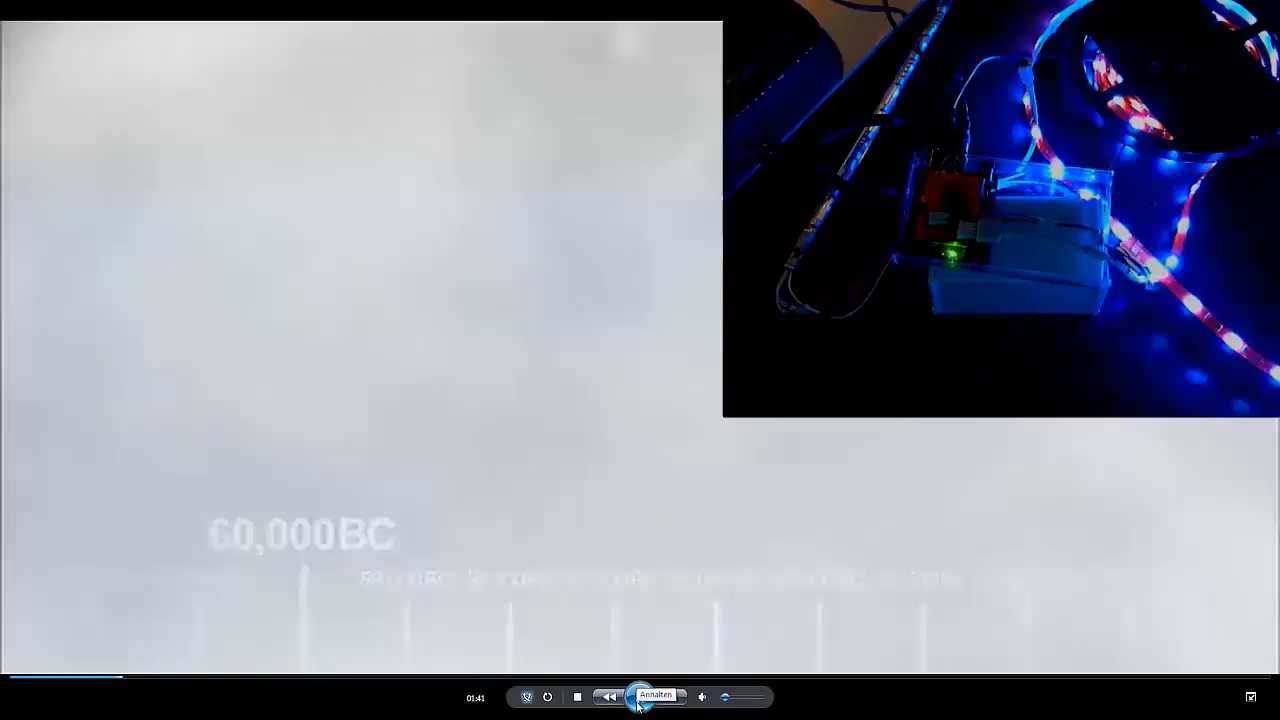
pyautogui.click(640, 696)
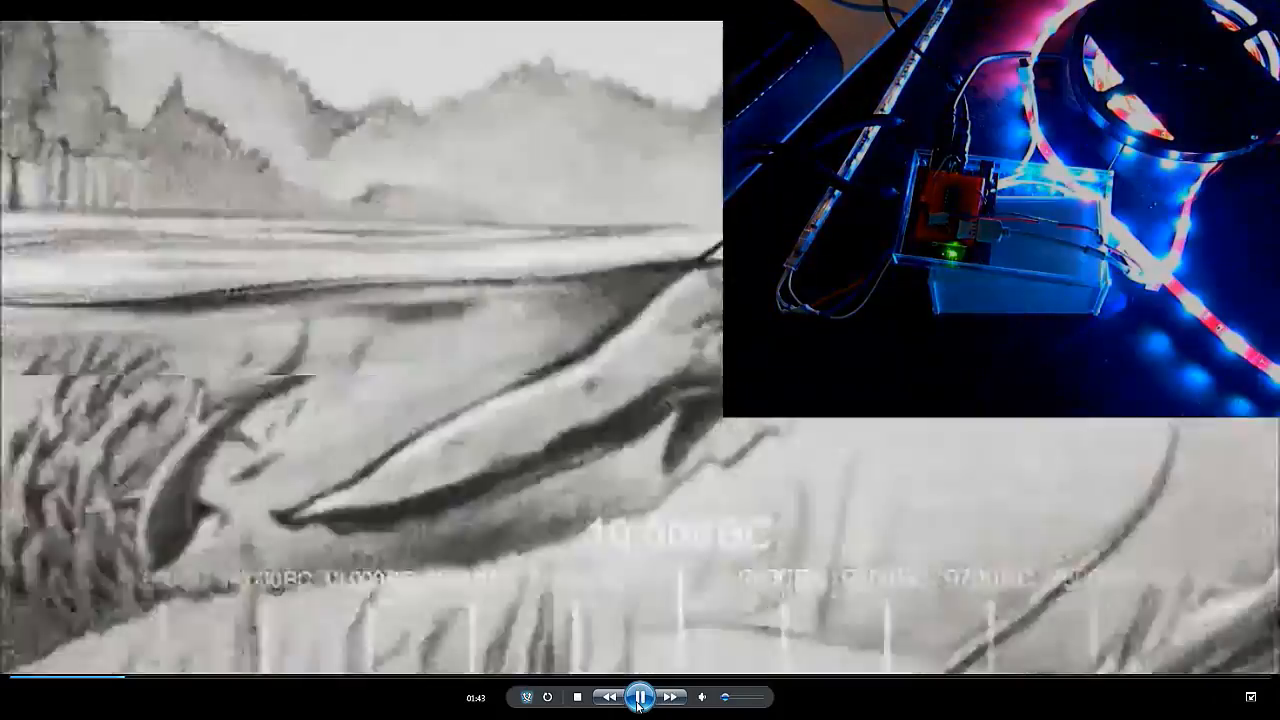